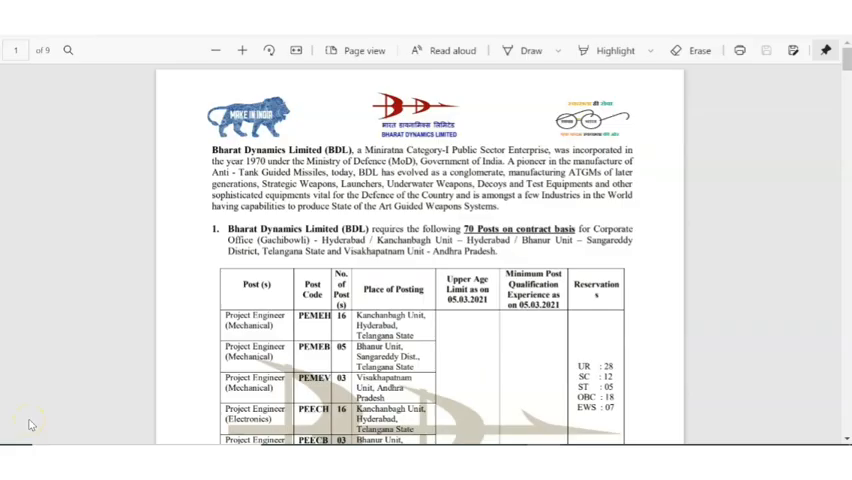
{"action": "mouse_move", "coordinate": [30, 420]}
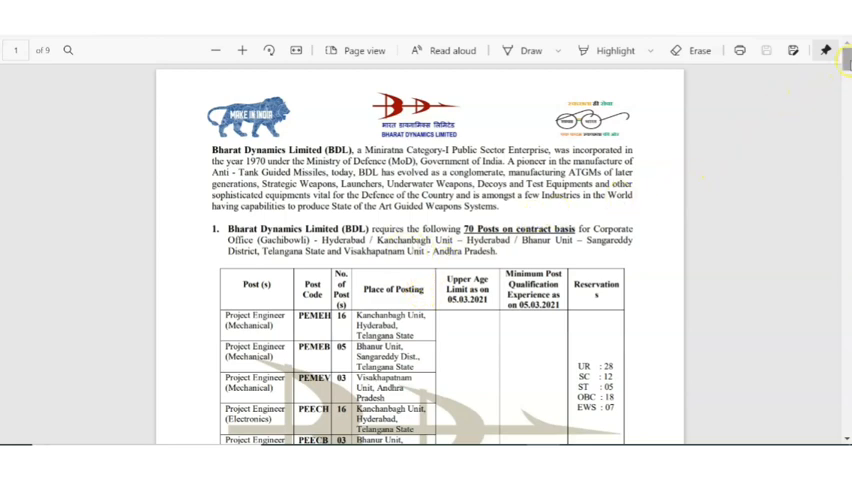
{"action": "scroll", "scroll_direction": "down", "scroll_amount": 3}
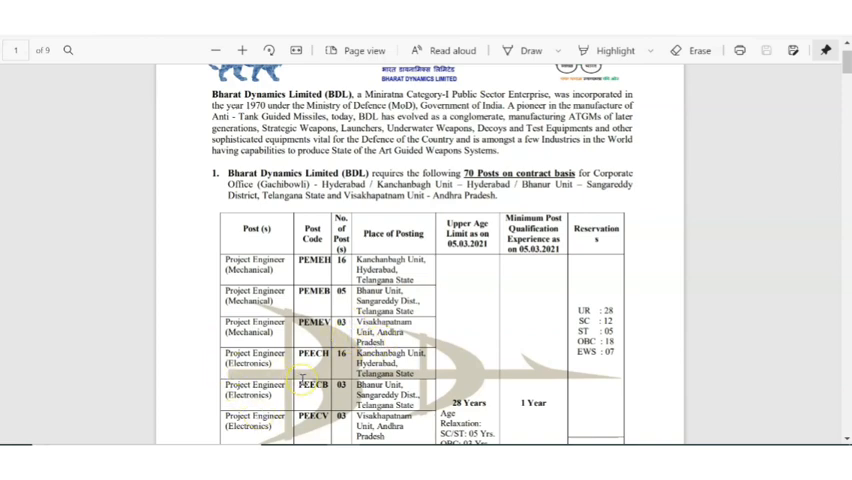
{"action": "scroll", "scroll_direction": "down", "scroll_amount": 3}
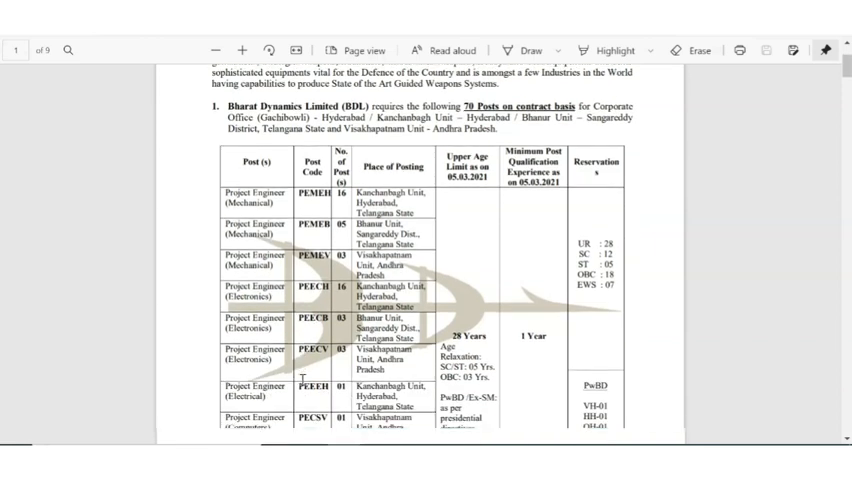
{"action": "scroll", "scroll_direction": "down", "scroll_amount": 3}
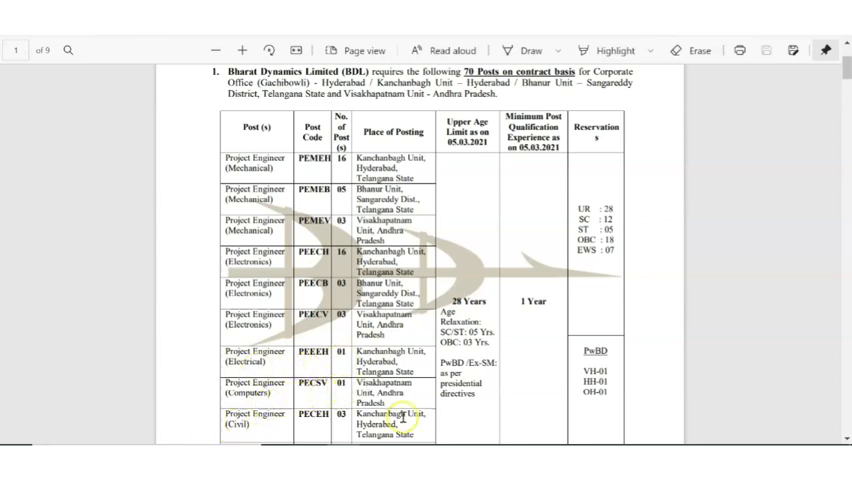
{"action": "scroll", "scroll_direction": "down", "scroll_amount": 3}
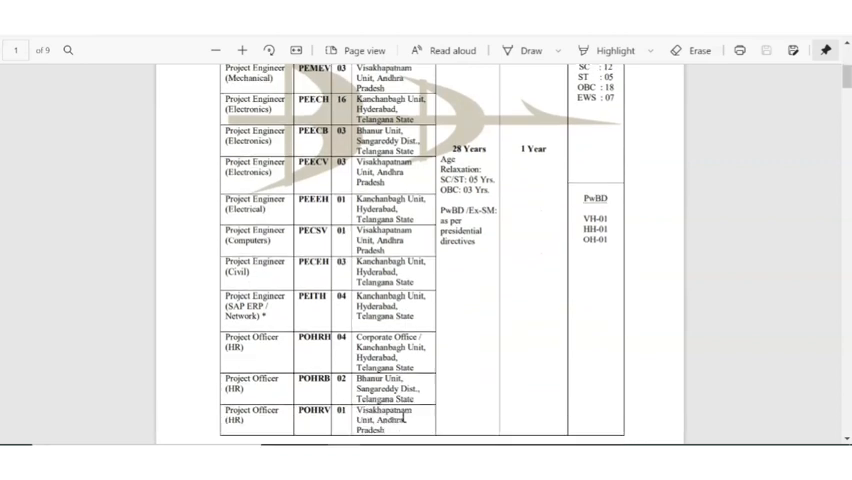
{"action": "scroll", "scroll_direction": "down", "scroll_amount": 3}
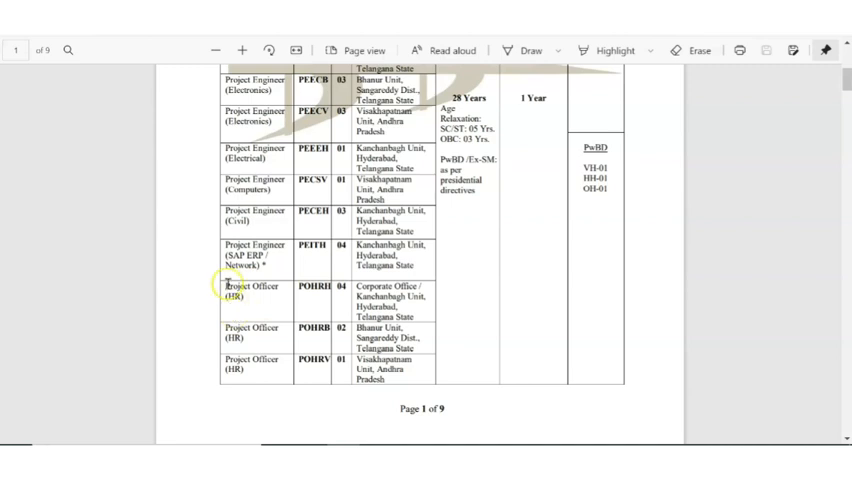
{"action": "mouse_move", "coordinate": [248, 332]}
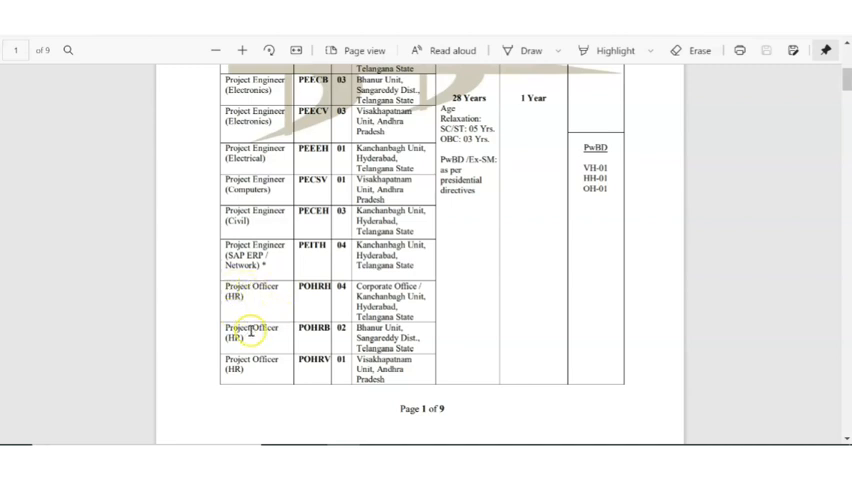
{"action": "scroll", "scroll_direction": "down", "scroll_amount": 3}
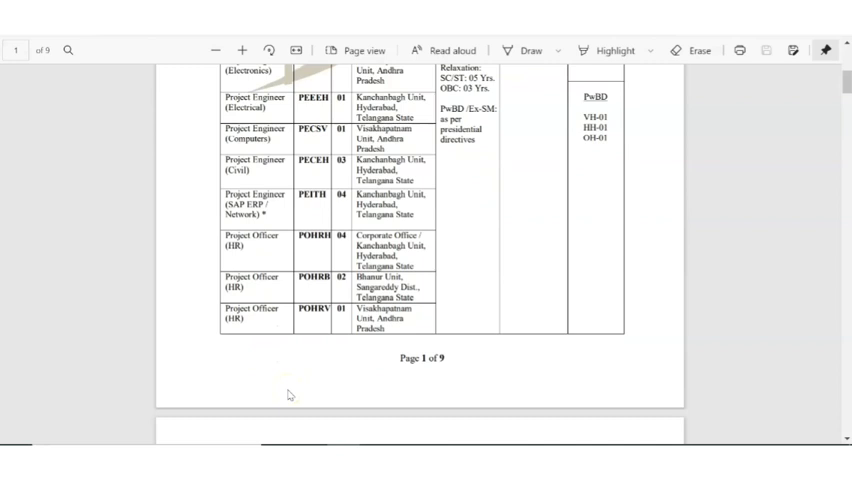
{"action": "scroll", "scroll_direction": "down", "scroll_amount": 3}
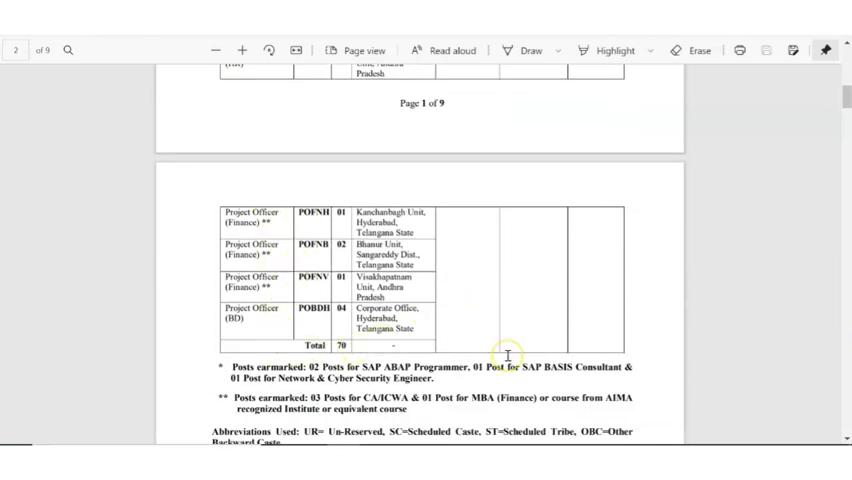
{"action": "scroll", "scroll_direction": "up", "scroll_amount": 3}
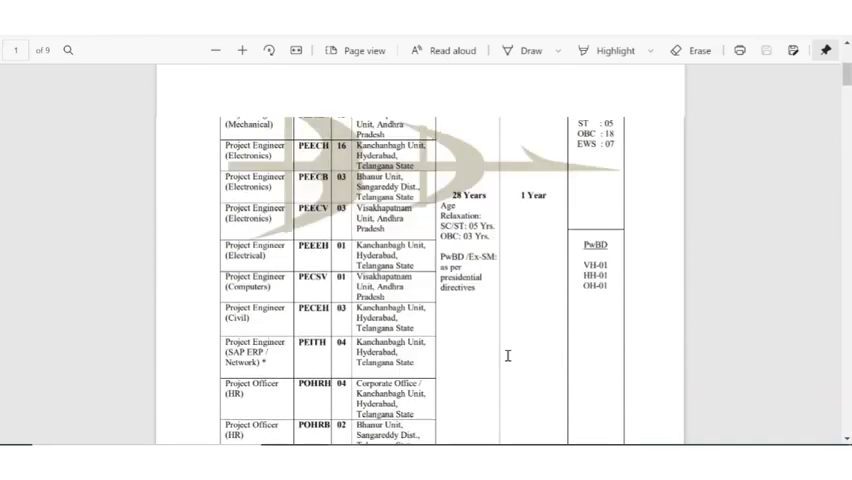
{"action": "scroll", "scroll_direction": "up", "scroll_amount": 3}
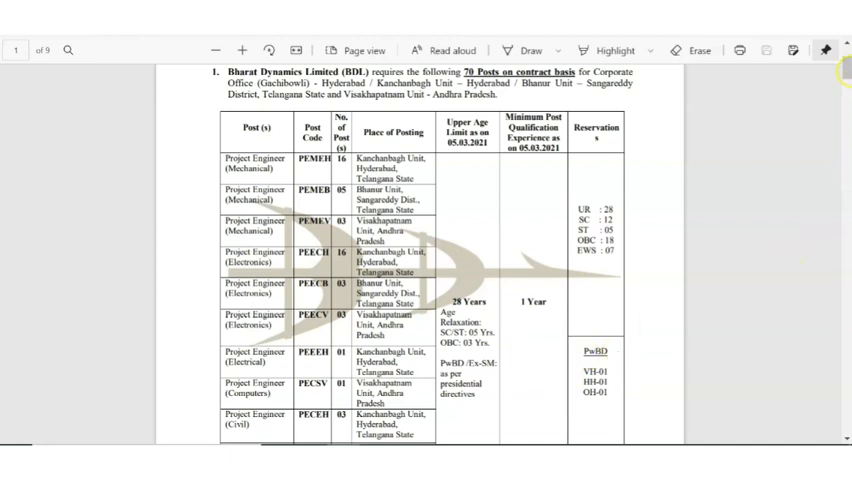
{"action": "mouse_move", "coordinate": [816, 198]}
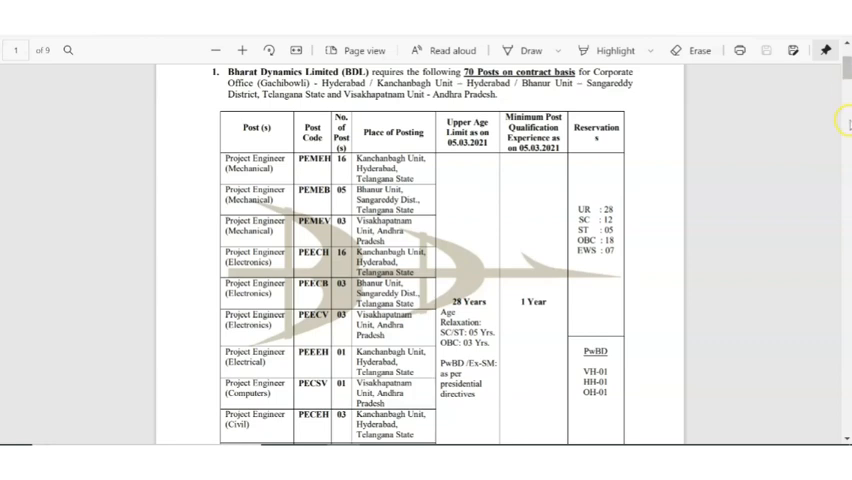
{"action": "scroll", "scroll_direction": "down", "scroll_amount": 3}
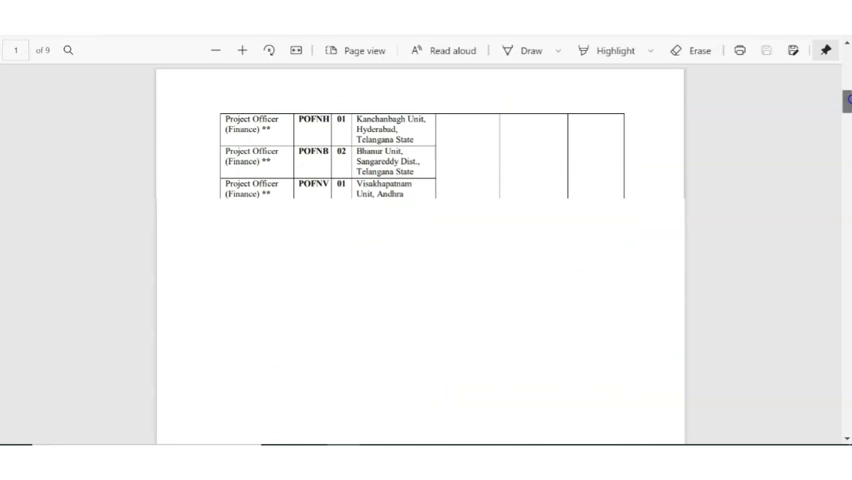
{"action": "scroll", "scroll_direction": "down", "scroll_amount": 3}
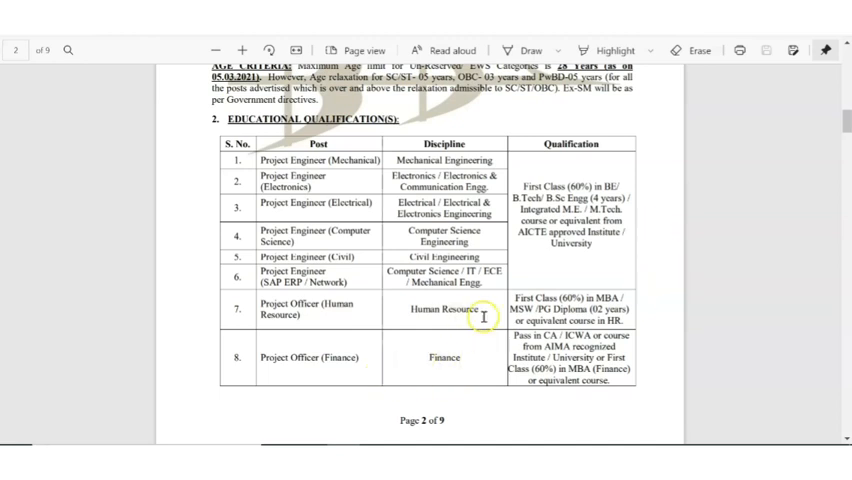
{"action": "mouse_move", "coordinate": [648, 388]}
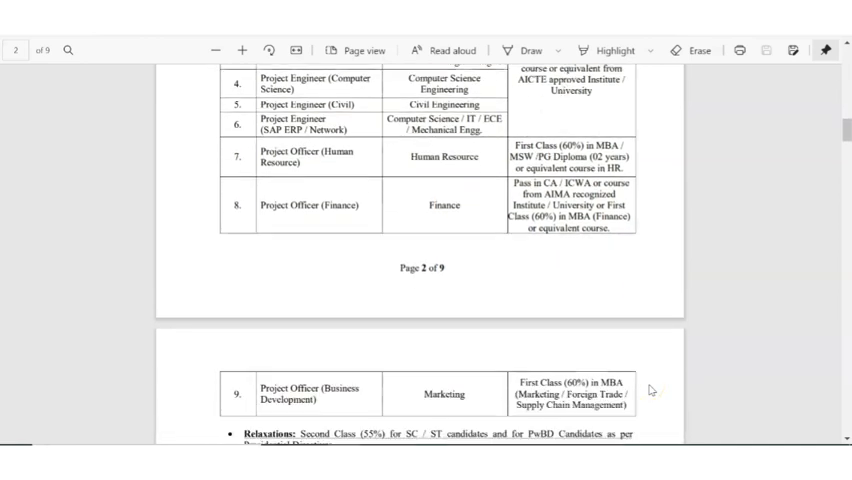
{"action": "scroll", "scroll_direction": "down", "scroll_amount": 3}
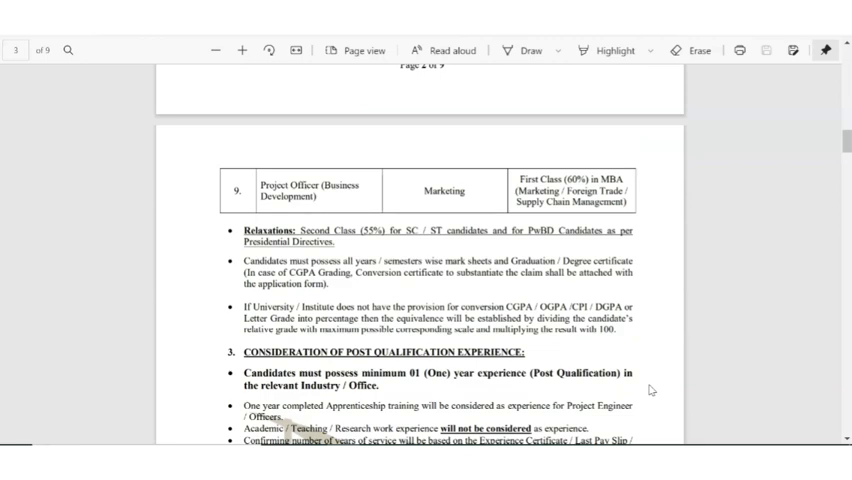
{"action": "scroll", "scroll_direction": "down", "scroll_amount": 3}
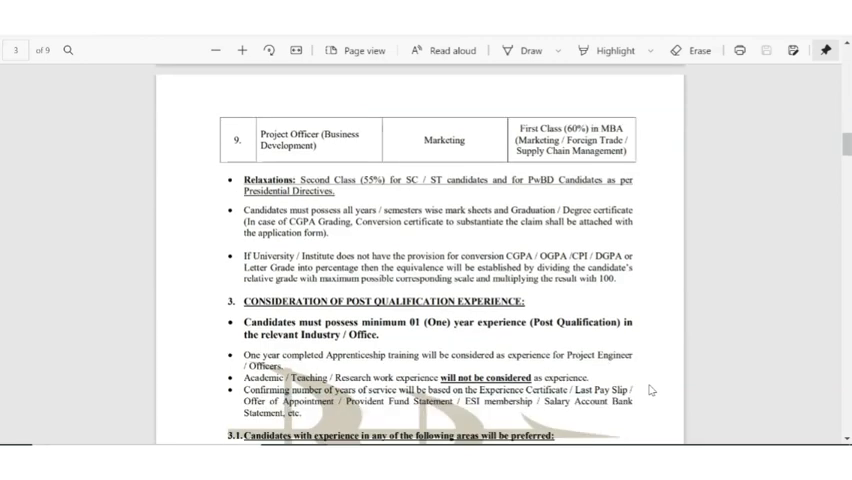
{"action": "scroll", "scroll_direction": "down", "scroll_amount": 3}
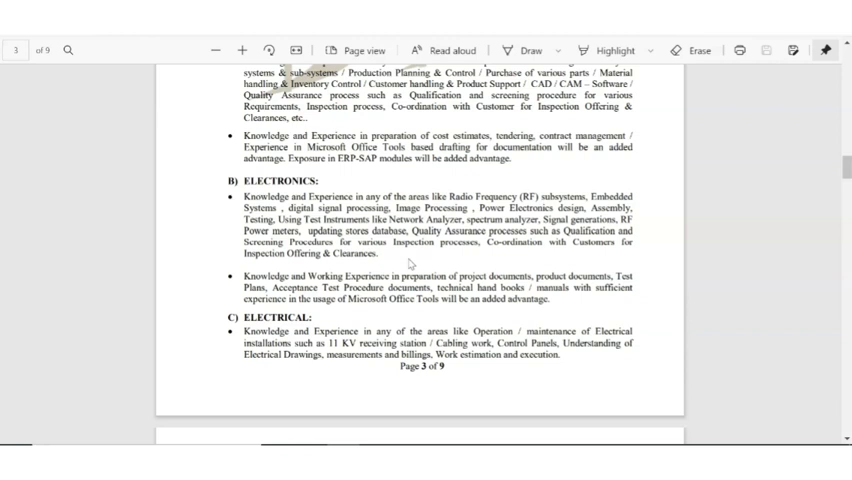
{"action": "scroll", "scroll_direction": "down", "scroll_amount": 3}
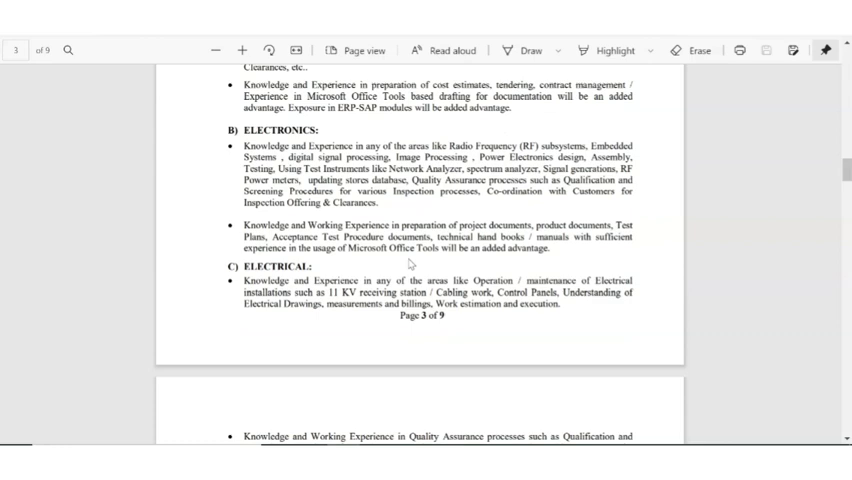
{"action": "scroll", "scroll_direction": "down", "scroll_amount": 3}
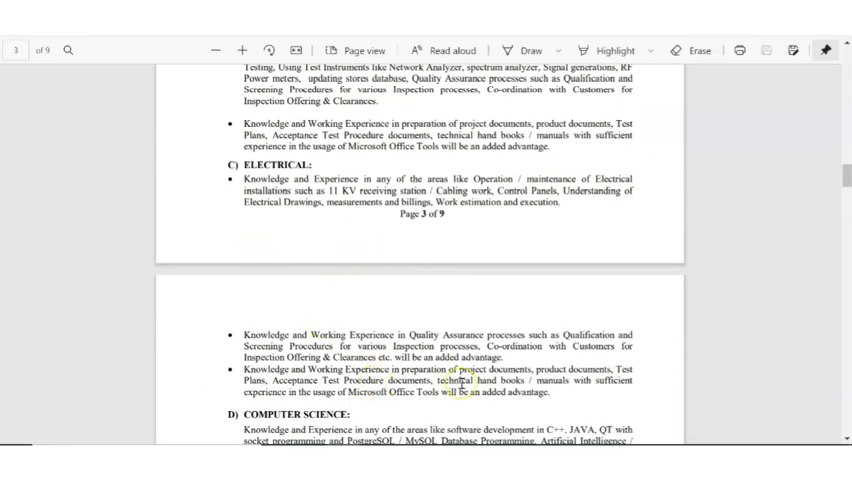
{"action": "scroll", "scroll_direction": "down", "scroll_amount": 3}
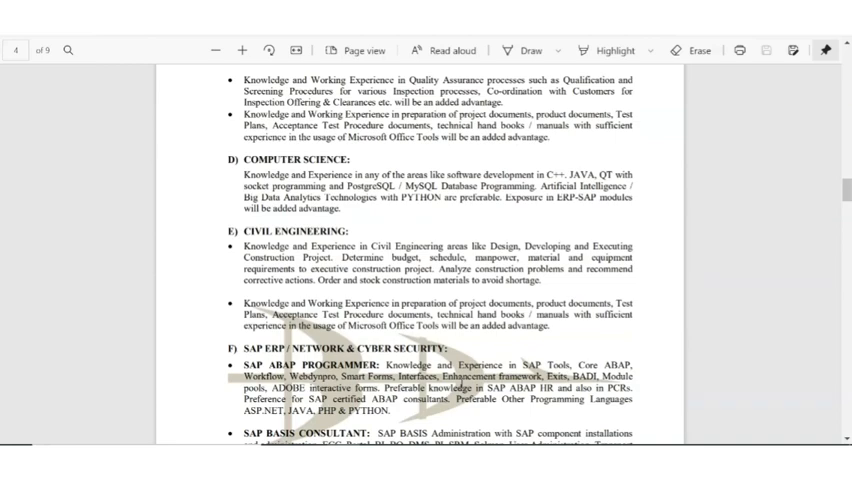
{"action": "scroll", "scroll_direction": "down", "scroll_amount": 3}
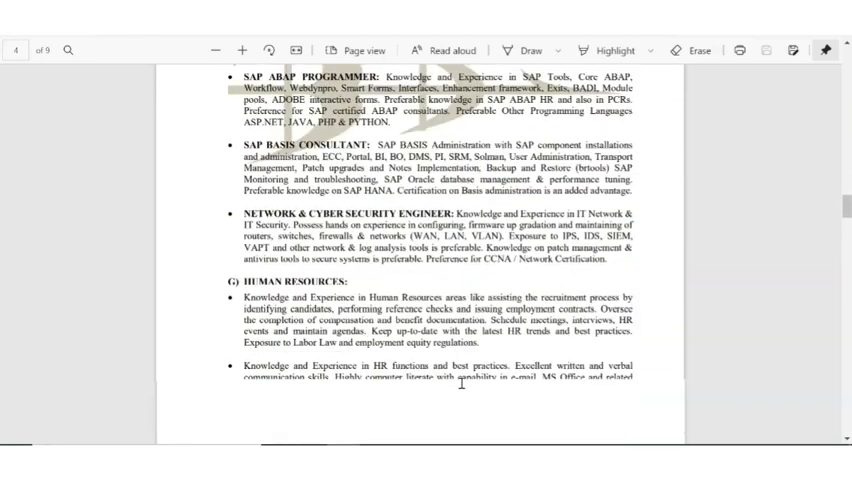
{"action": "scroll", "scroll_direction": "down", "scroll_amount": 3}
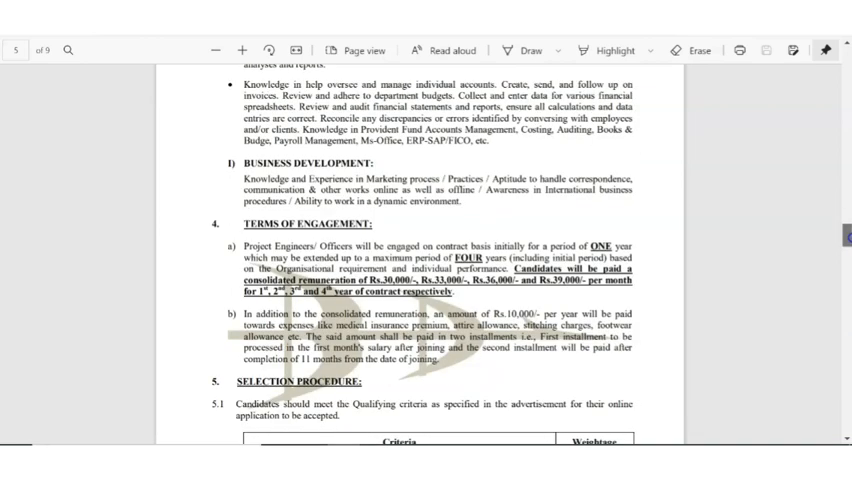
{"action": "scroll", "scroll_direction": "down", "scroll_amount": 3}
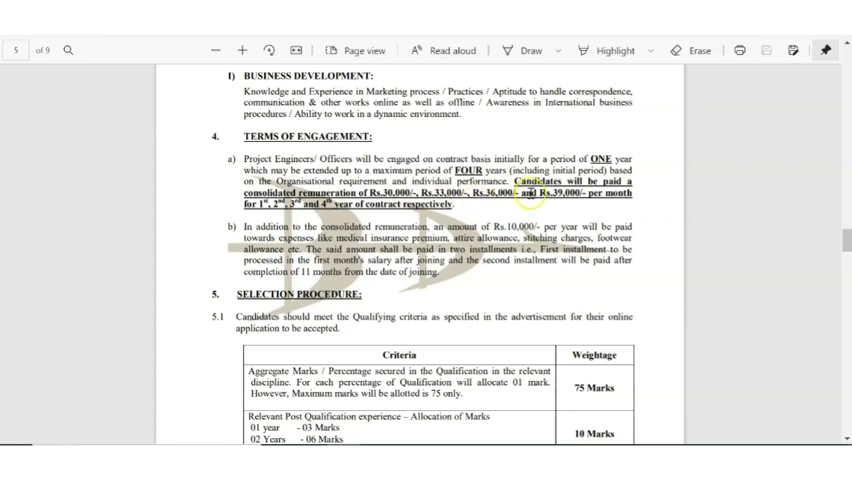
{"action": "mouse_move", "coordinate": [562, 192]}
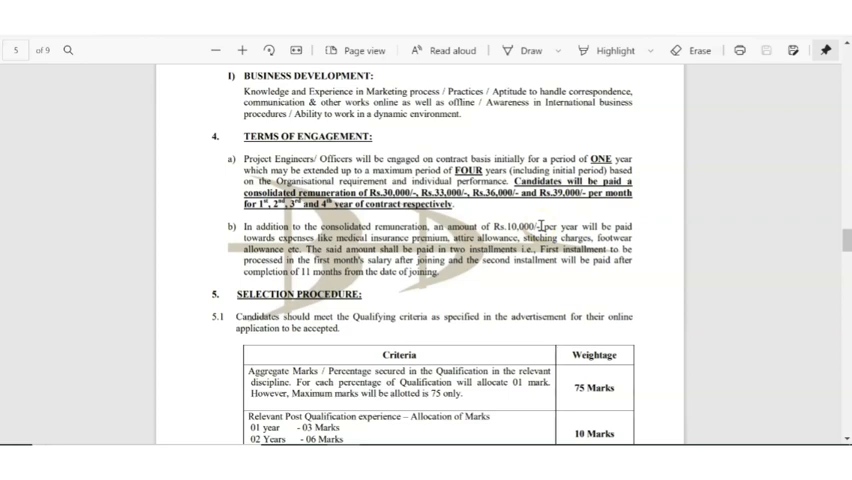
{"action": "scroll", "scroll_direction": "down", "scroll_amount": 3}
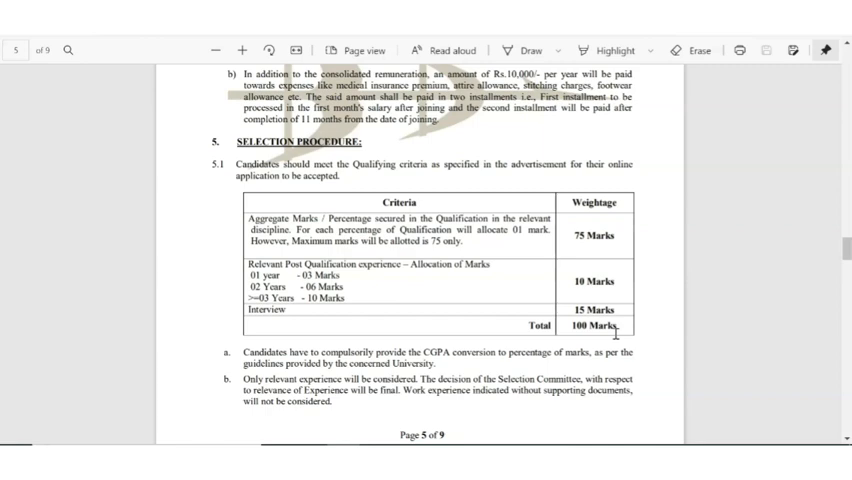
{"action": "scroll", "scroll_direction": "down", "scroll_amount": 3}
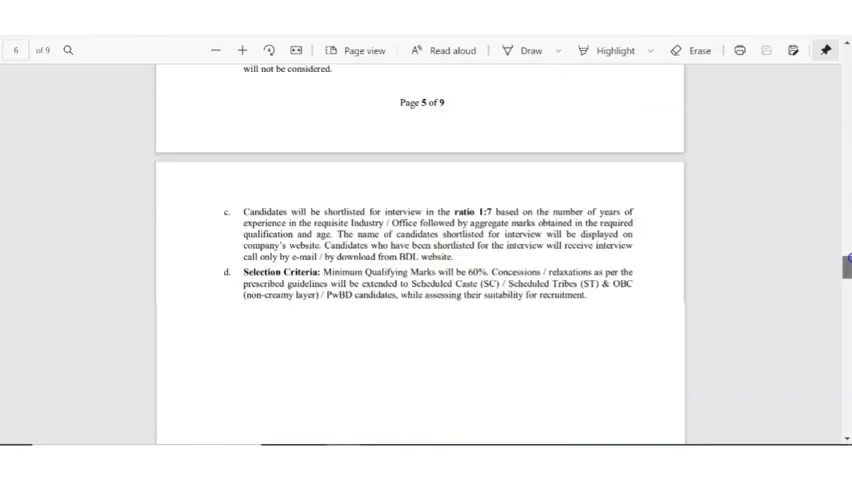
{"action": "scroll", "scroll_direction": "down", "scroll_amount": 3}
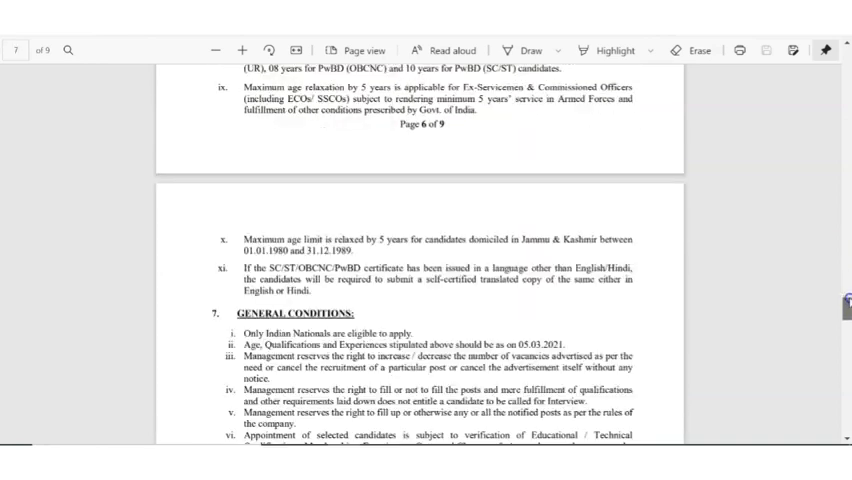
{"action": "scroll", "scroll_direction": "down", "scroll_amount": 3}
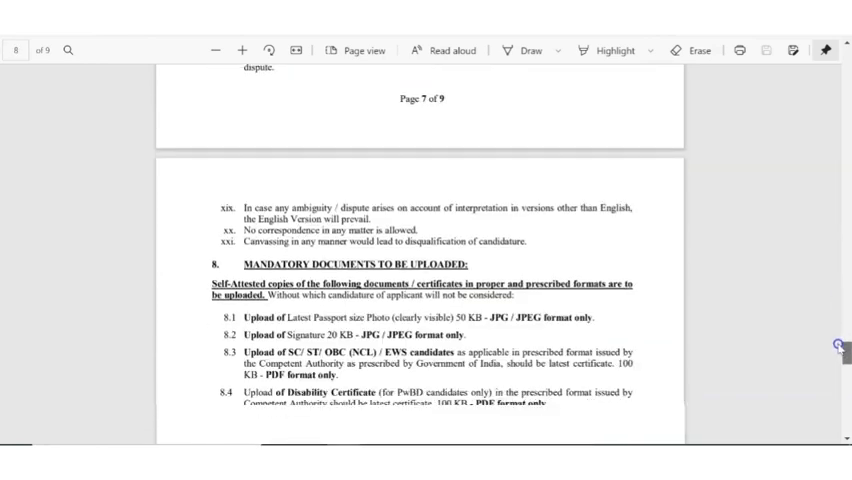
{"action": "scroll", "scroll_direction": "down", "scroll_amount": 3}
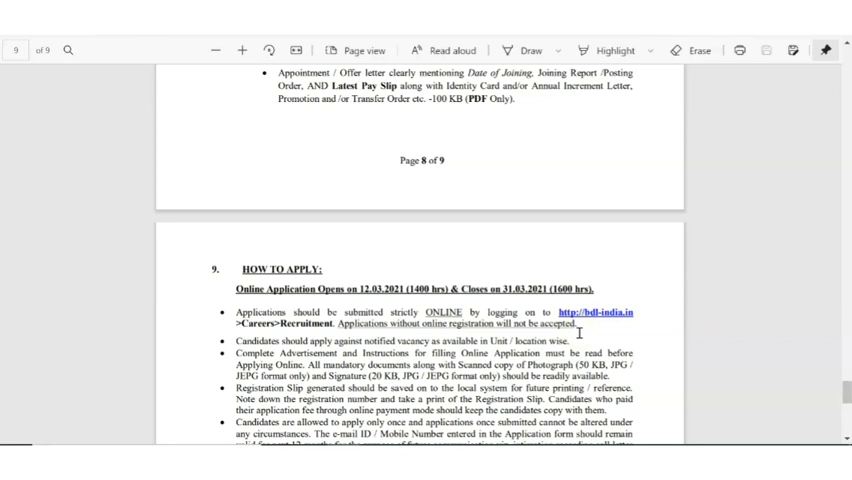
{"action": "scroll", "scroll_direction": "down", "scroll_amount": 3}
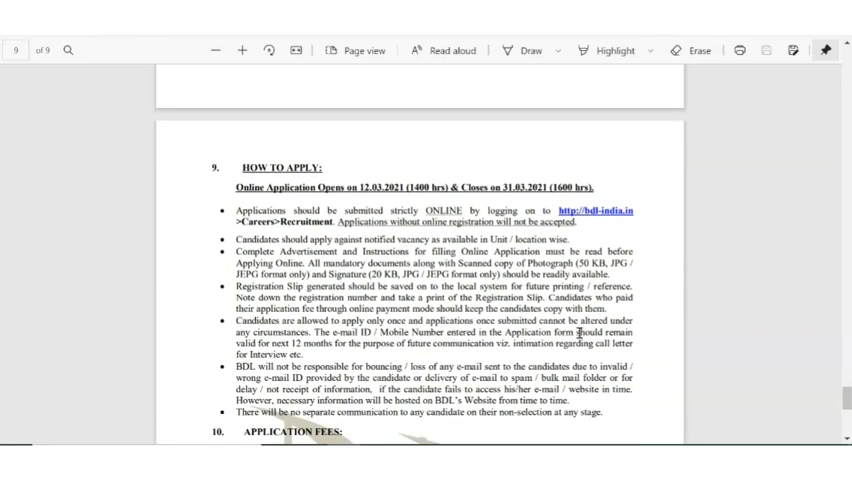
{"action": "scroll", "scroll_direction": "down", "scroll_amount": 3}
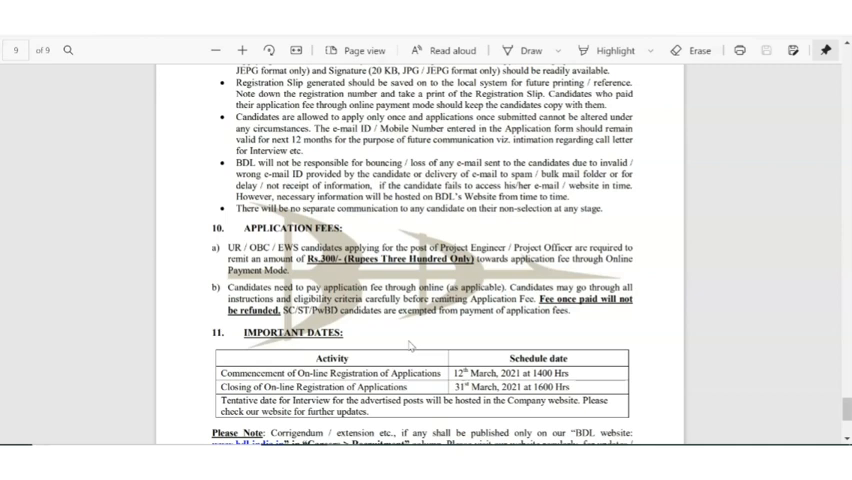
{"action": "mouse_move", "coordinate": [790, 338]}
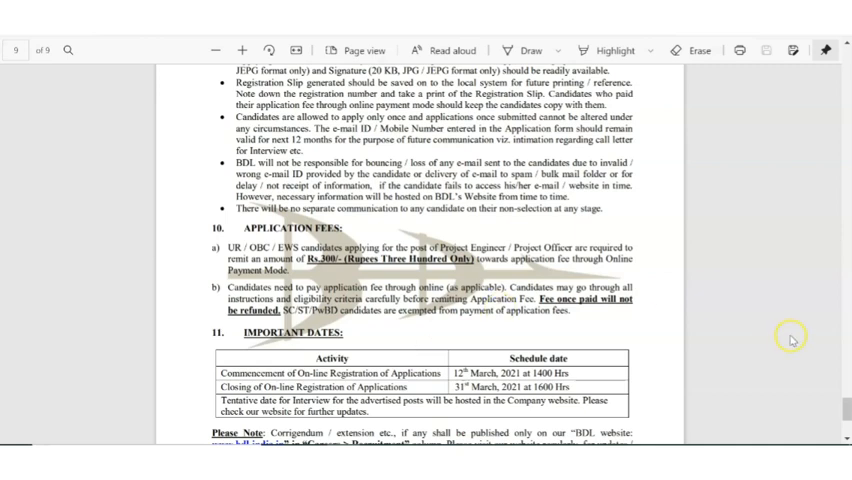